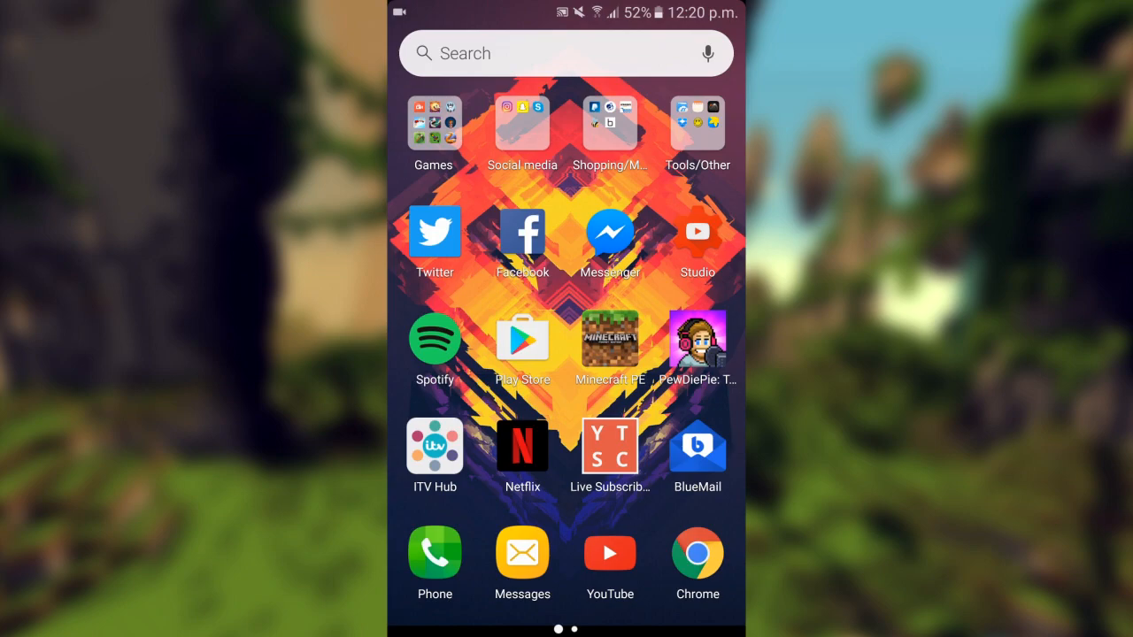
Launch Chrome from the home screen dock to reach mcpedl.com.
click(697, 121)
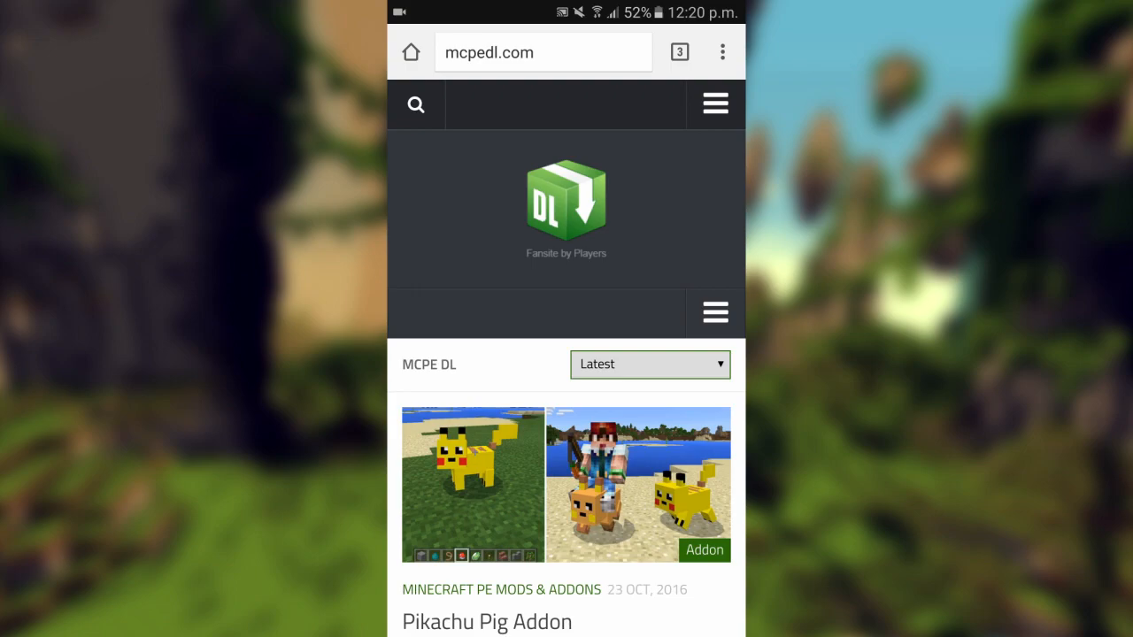
Browse mcpedl.com's mods and addons listings and open the Realistic Mobs Addon article.
scroll(down, 3)
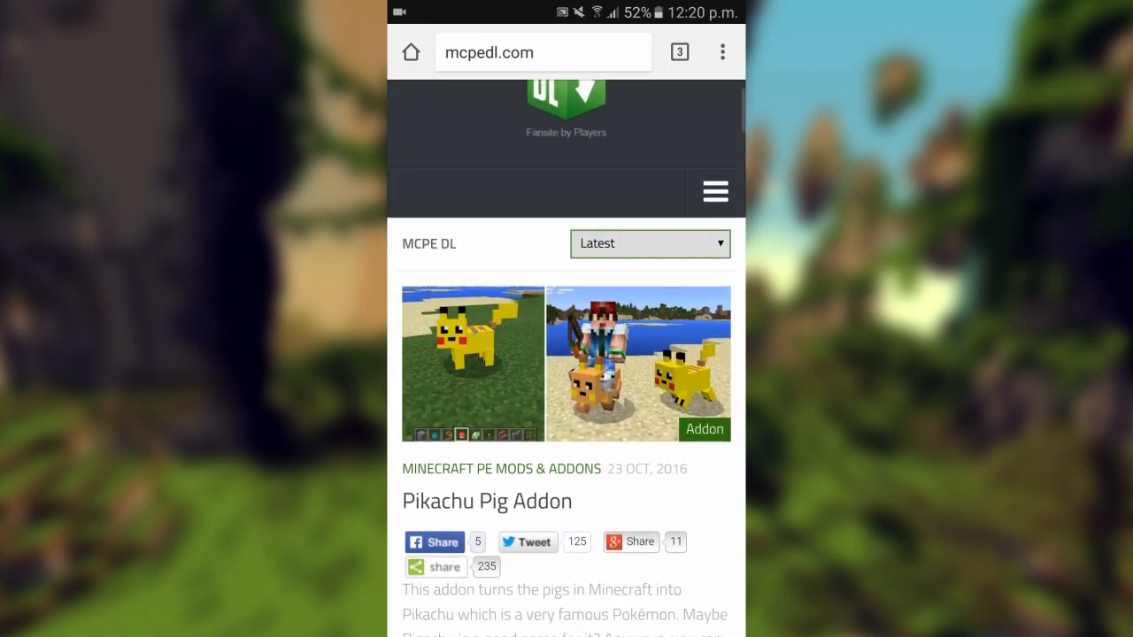
scroll(down, 3)
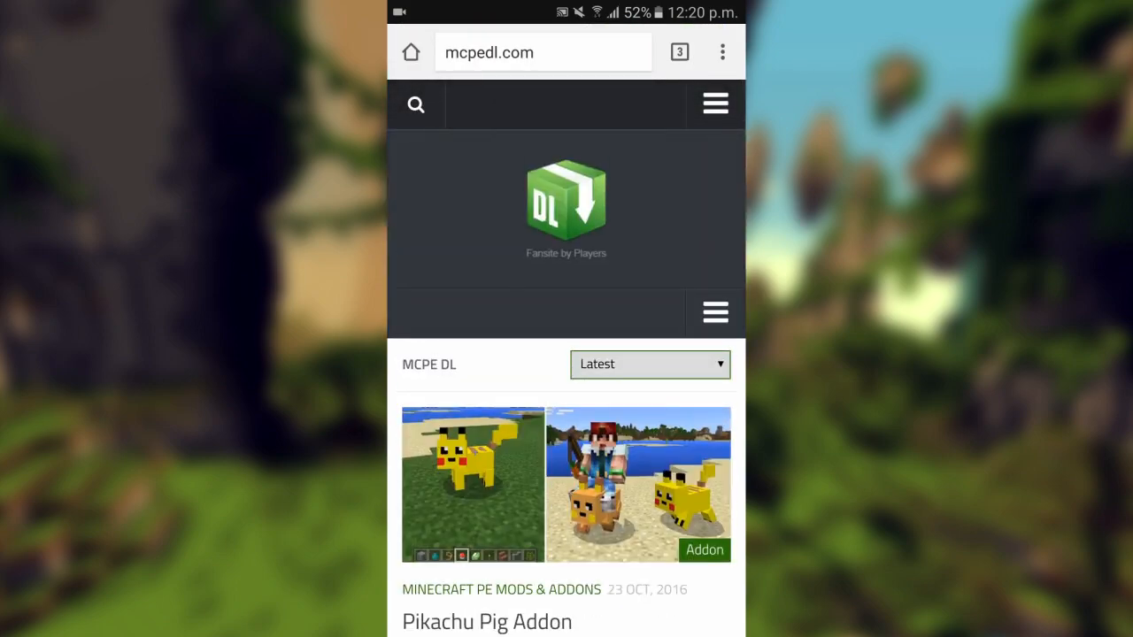
click(714, 103)
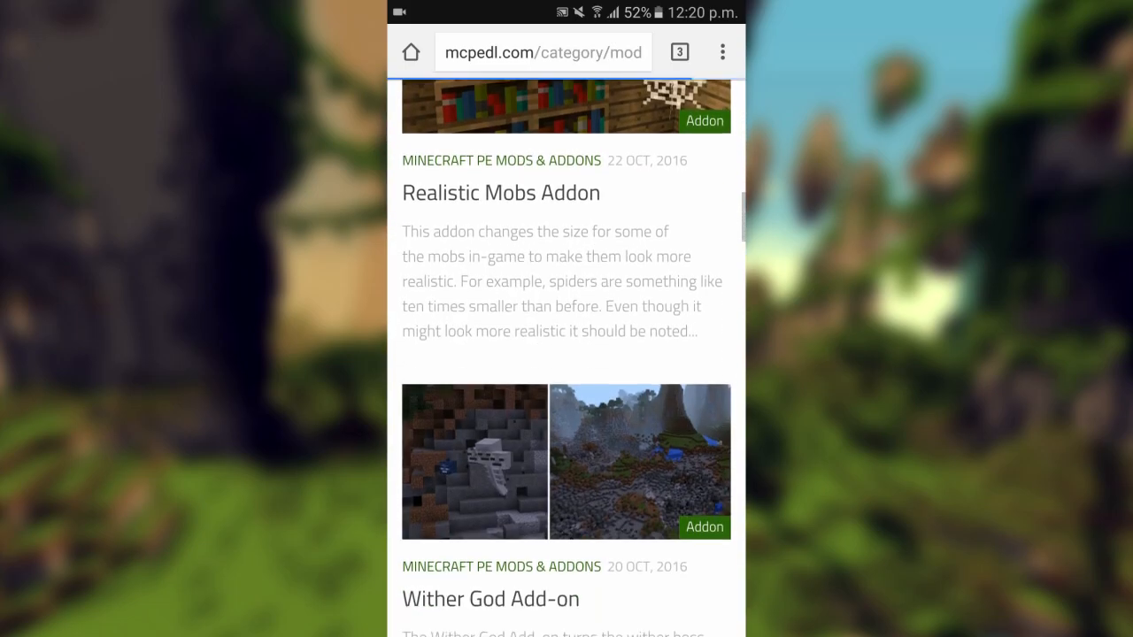
scroll(up, 3)
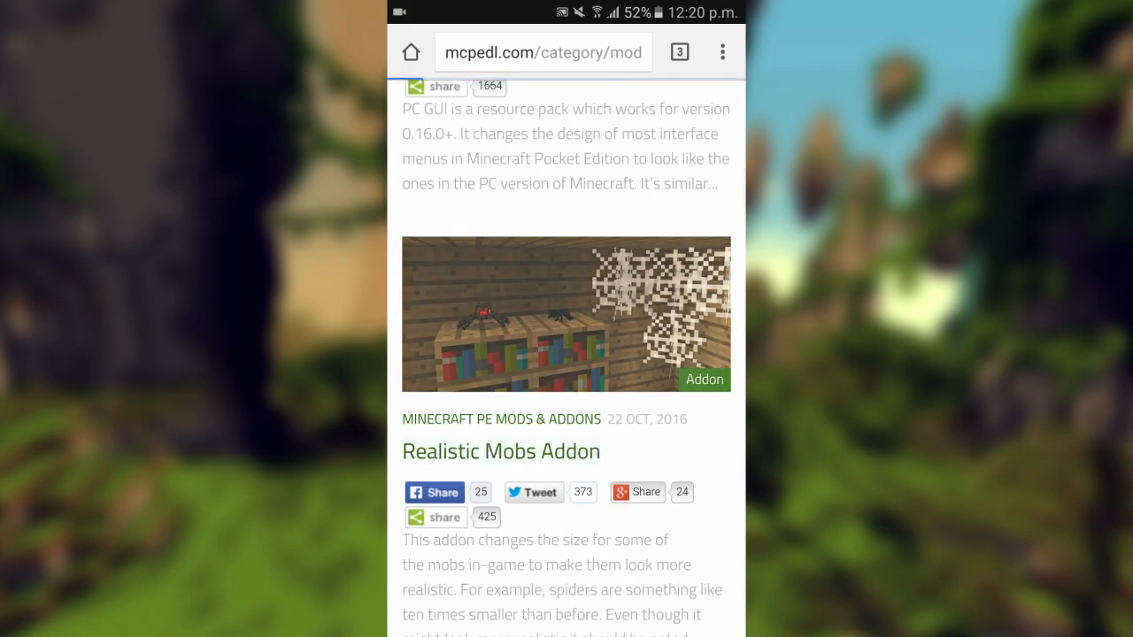
click(500, 450)
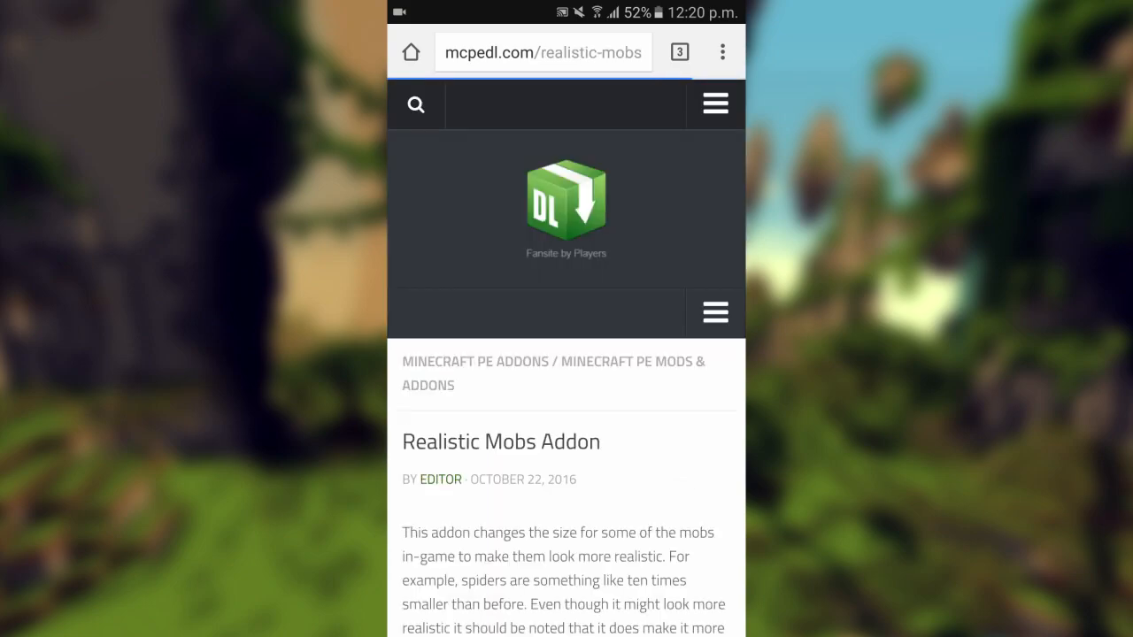
Scroll to the article's download links and download the Realistic Mobs add-on.
scroll(down, 3)
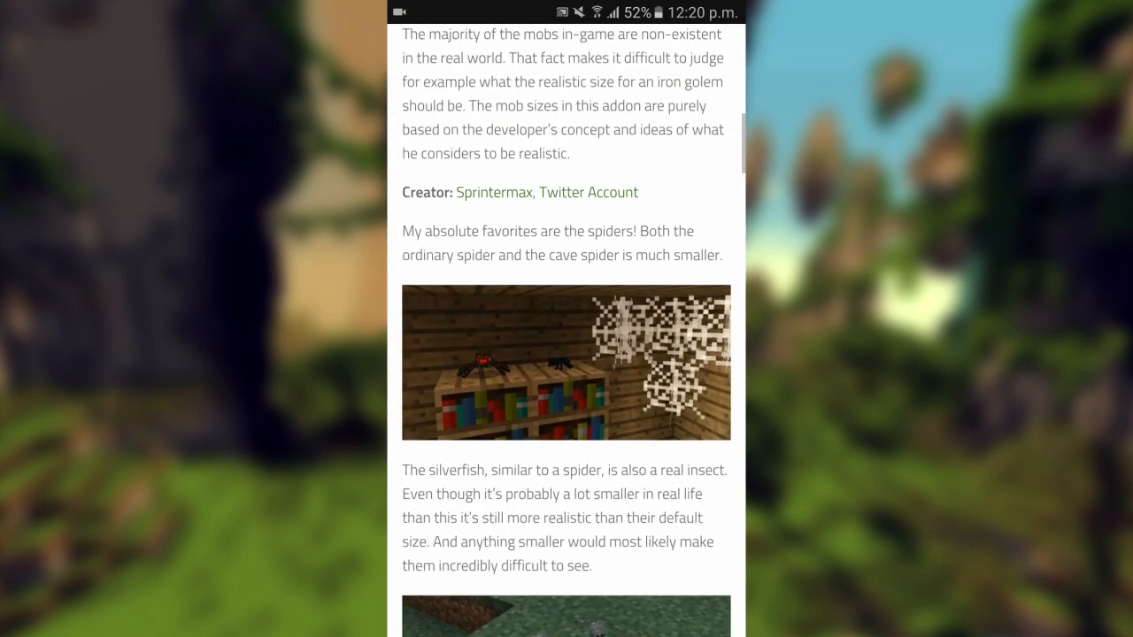
scroll(down, 3)
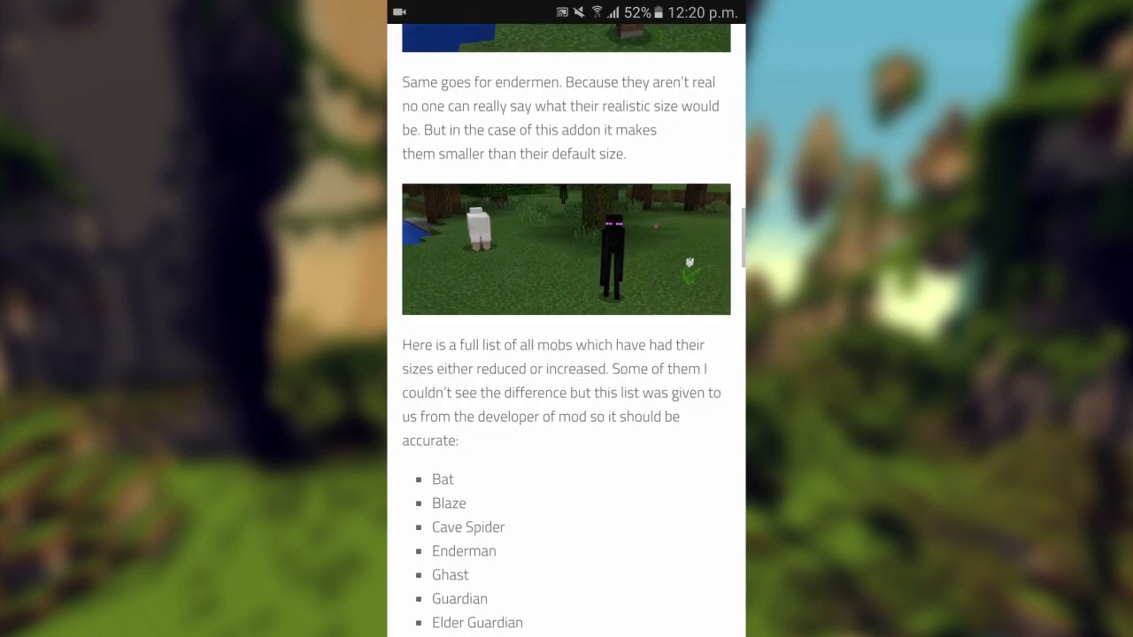
scroll(down, 3)
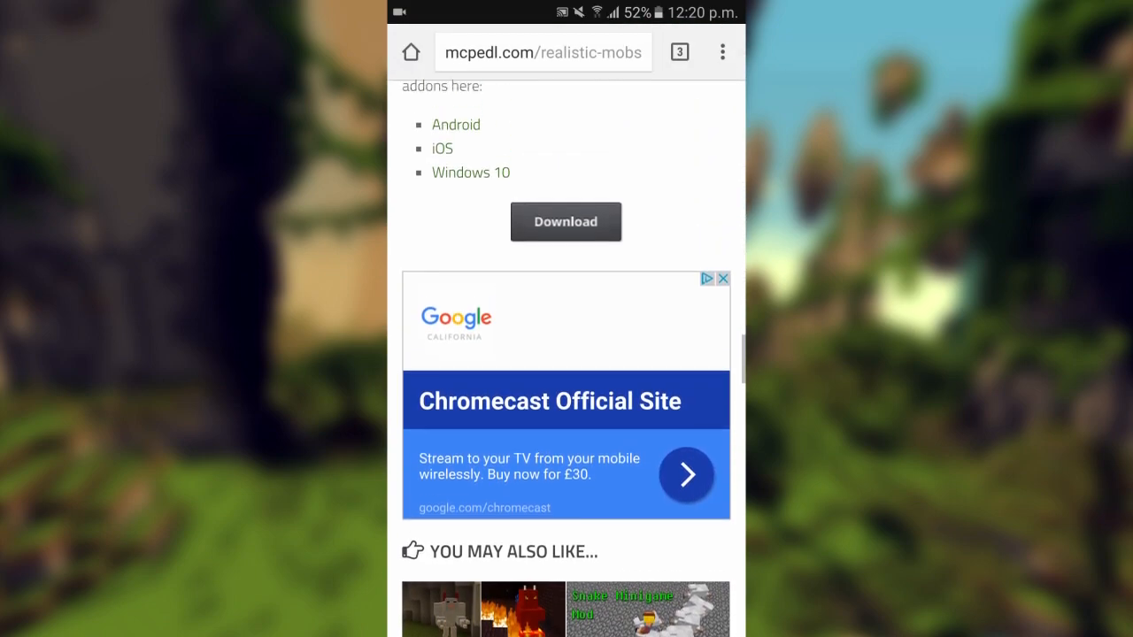
click(566, 222)
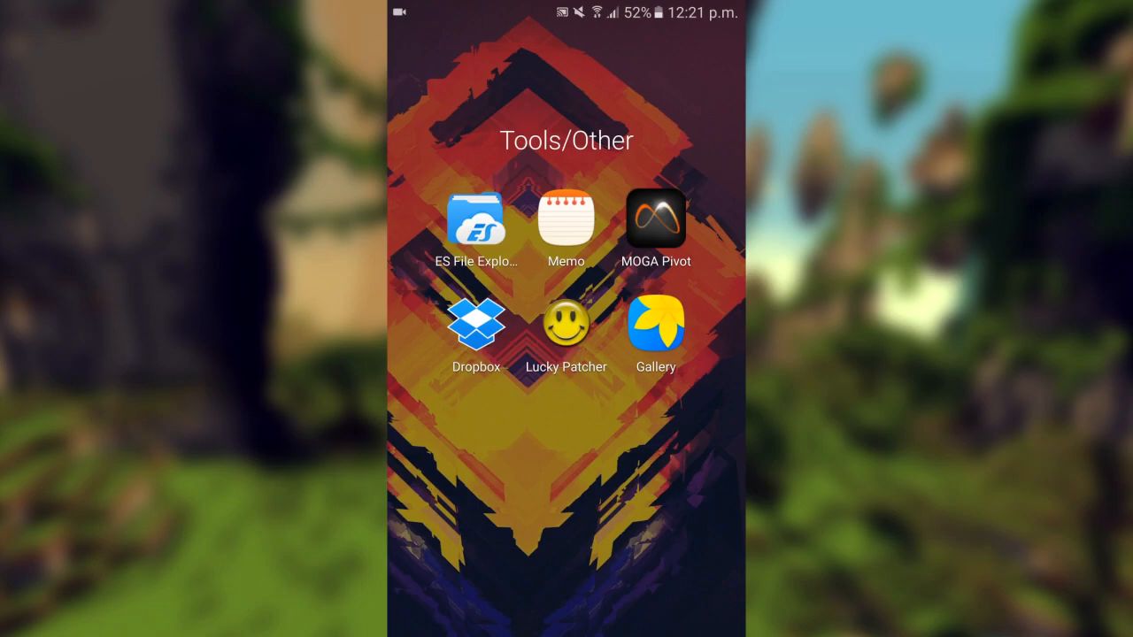
Extract the Realistic Mobs v1.8 zip from Download into a Realistic Mobs folder.
click(476, 220)
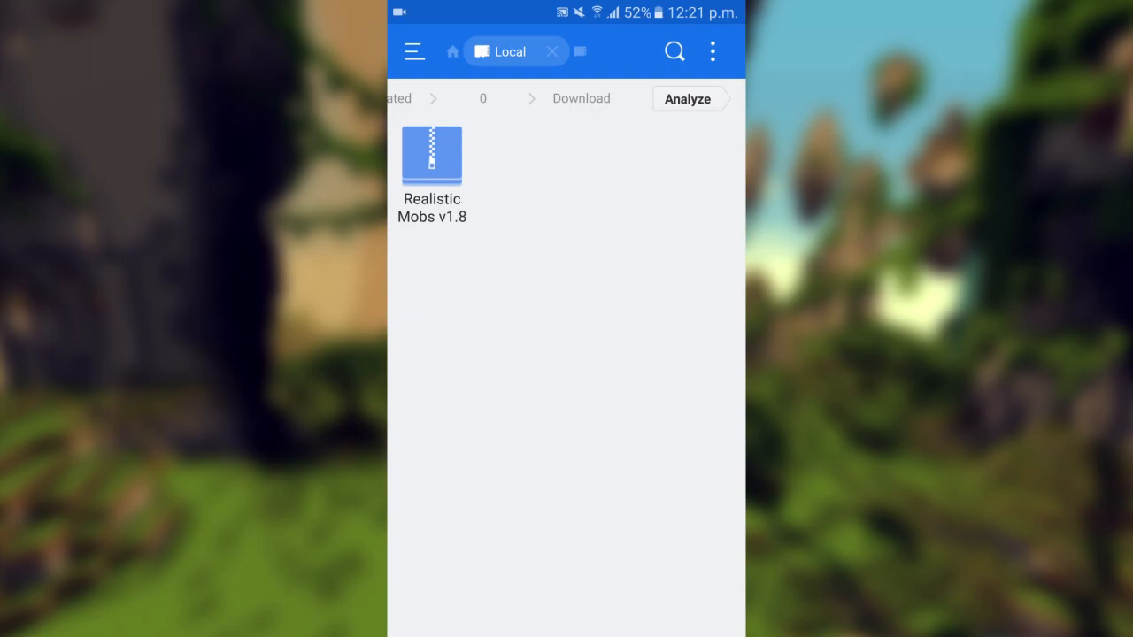
click(431, 158)
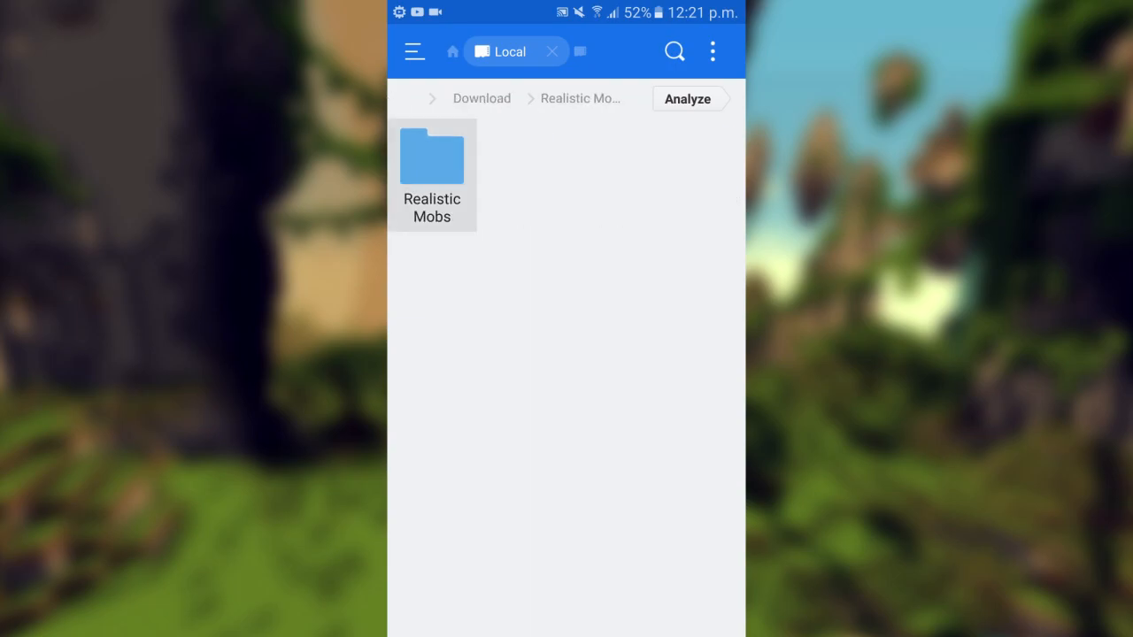
click(411, 50)
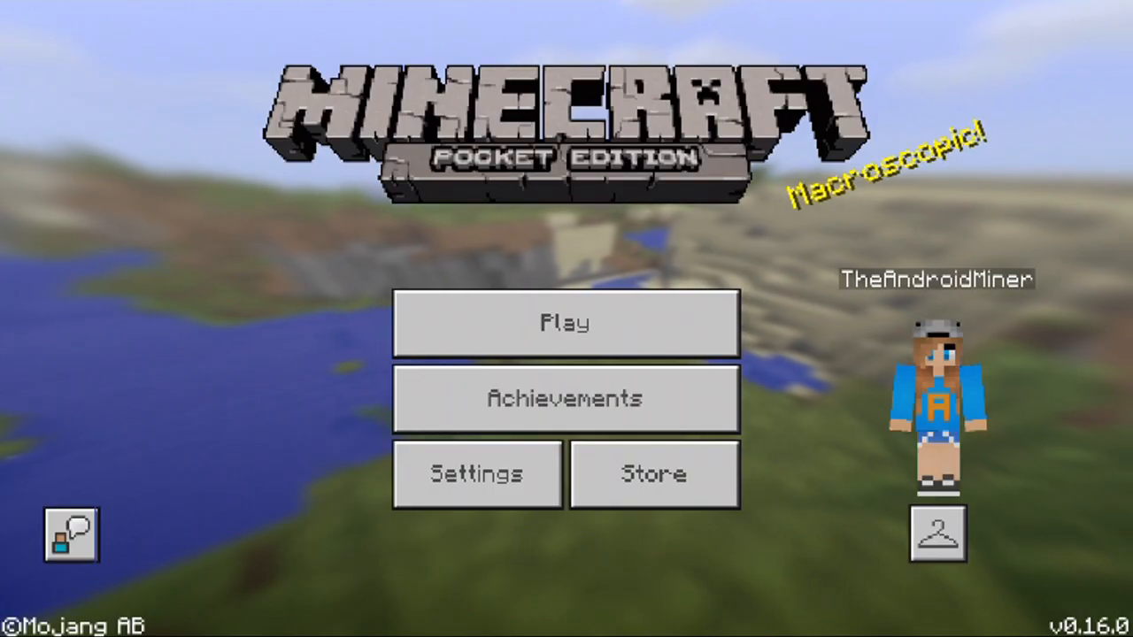
Activate Realistic Mobs on world 0.16.0, enter it, and spawn a ghast.
click(566, 323)
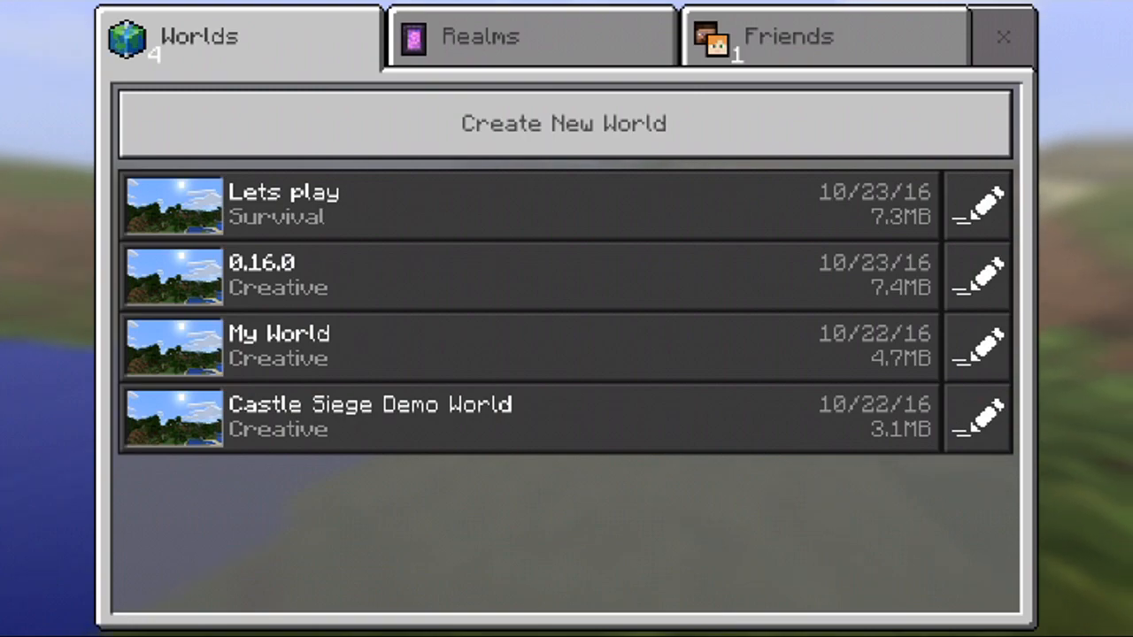
click(982, 277)
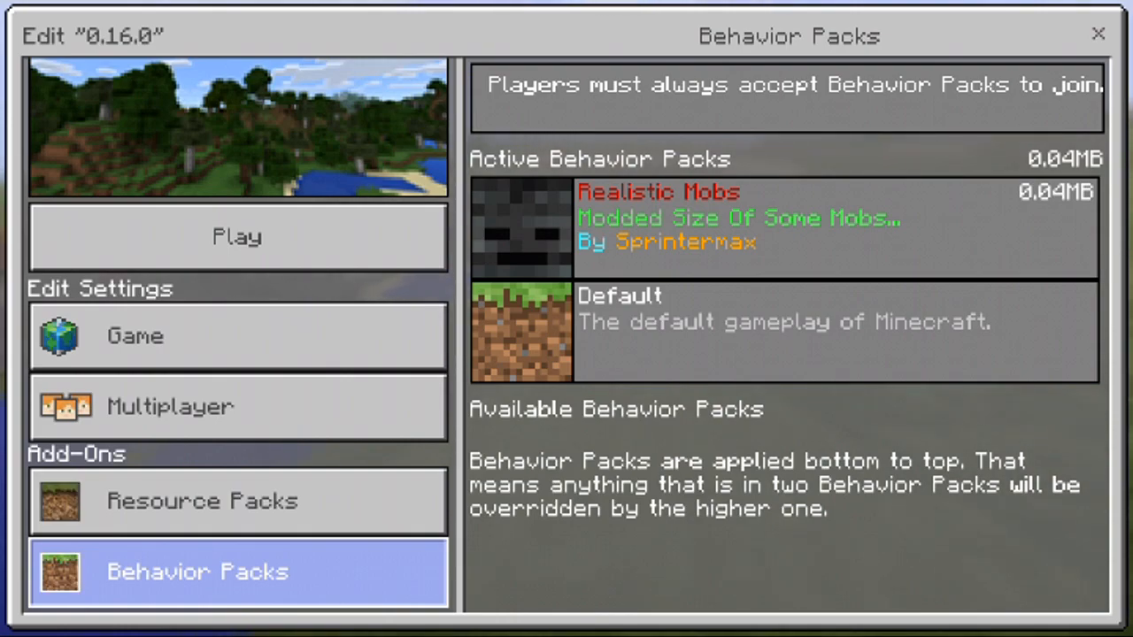
click(236, 236)
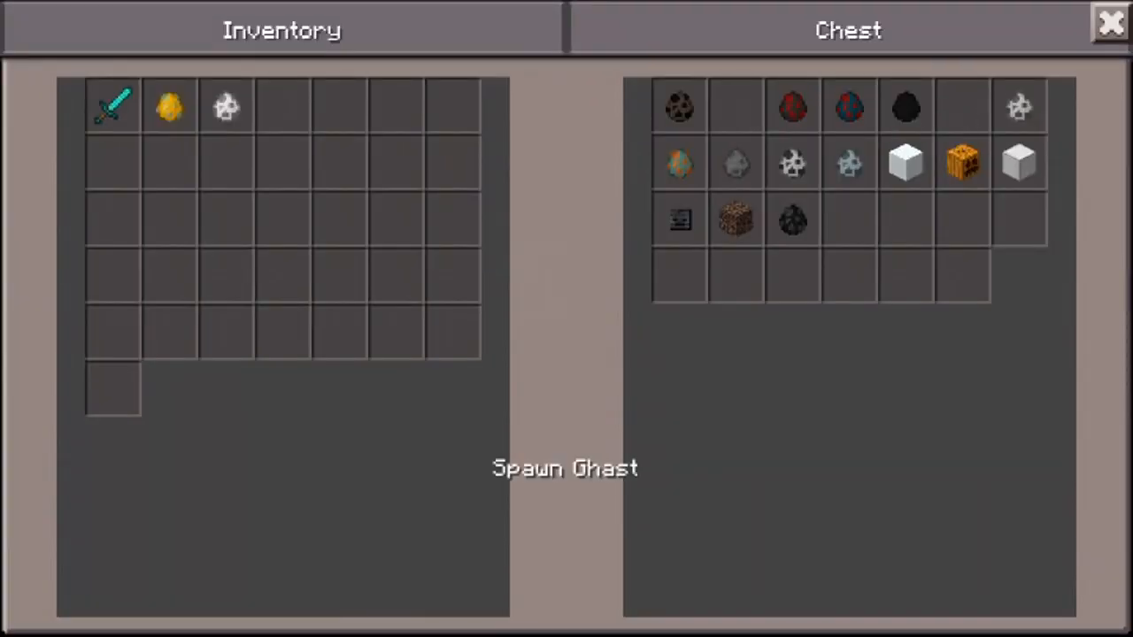
click(1106, 24)
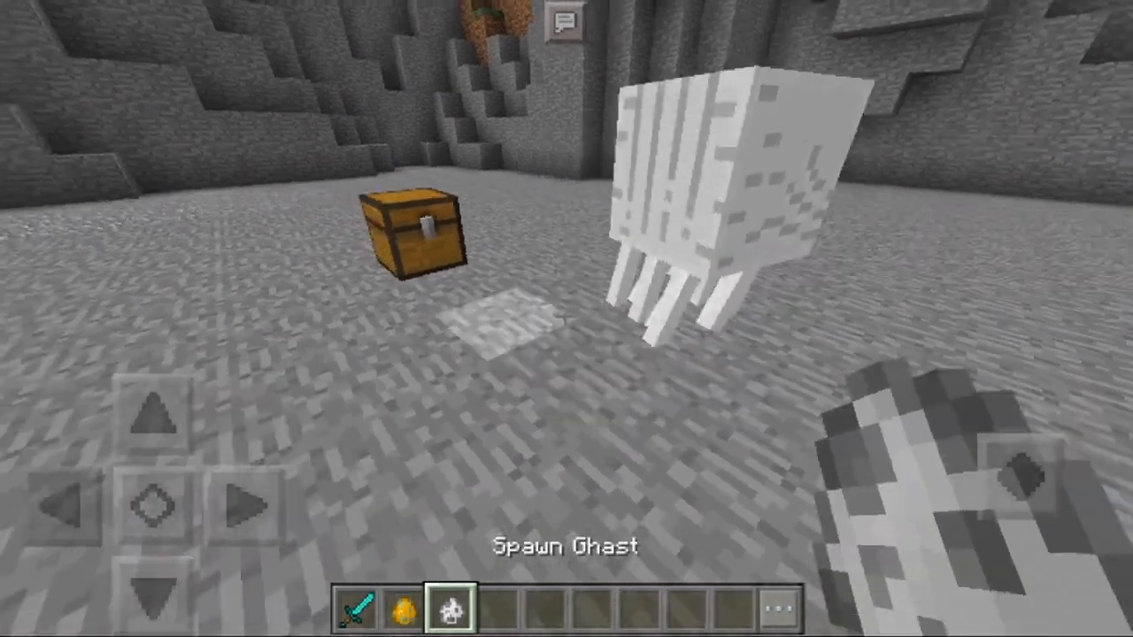